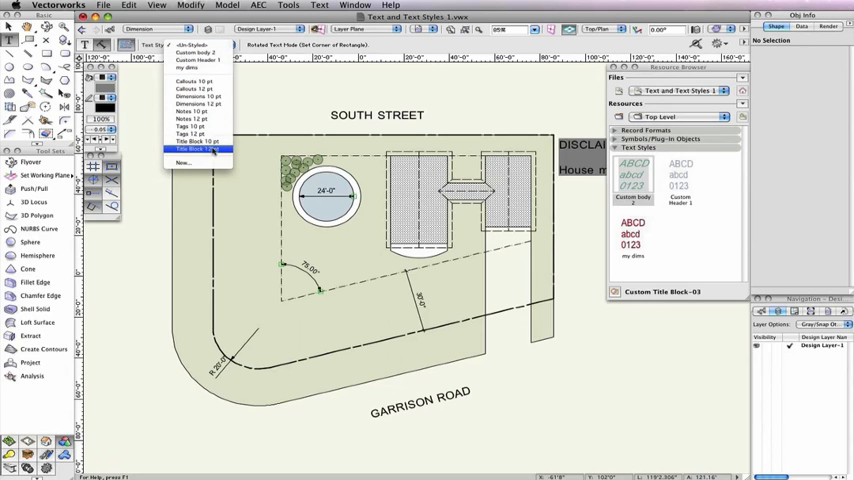
# Choose New… from the Text tool's Text Style list to open Create Text Style.
pyautogui.click(183, 162)
pyautogui.write('S')
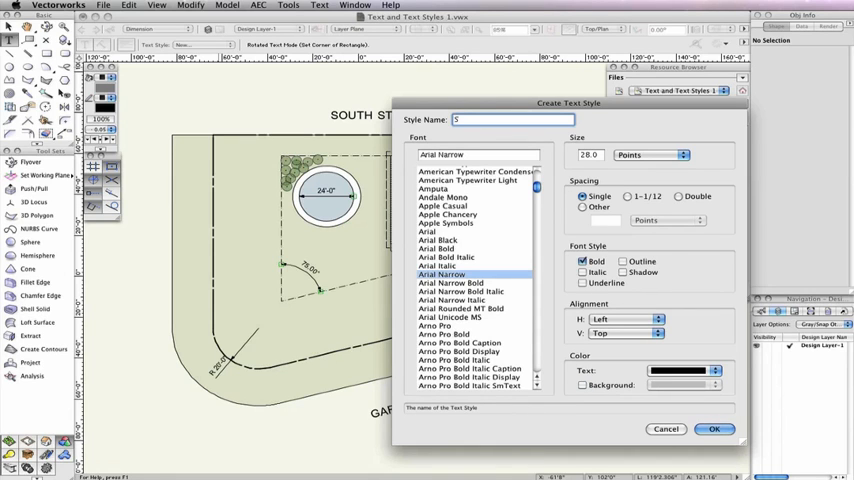
# Name the style 'Street Names' in Arial Narrow Bold 28 pt and confirm.
pyautogui.write('treet Names')
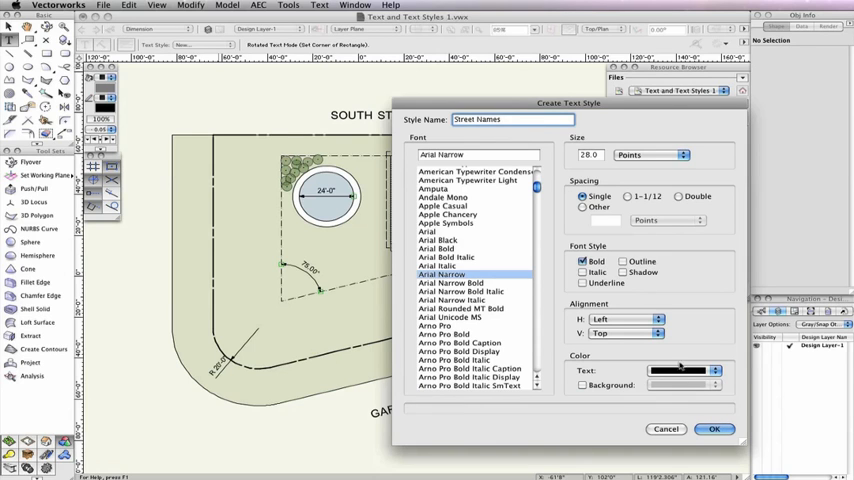
pyautogui.click(714, 428)
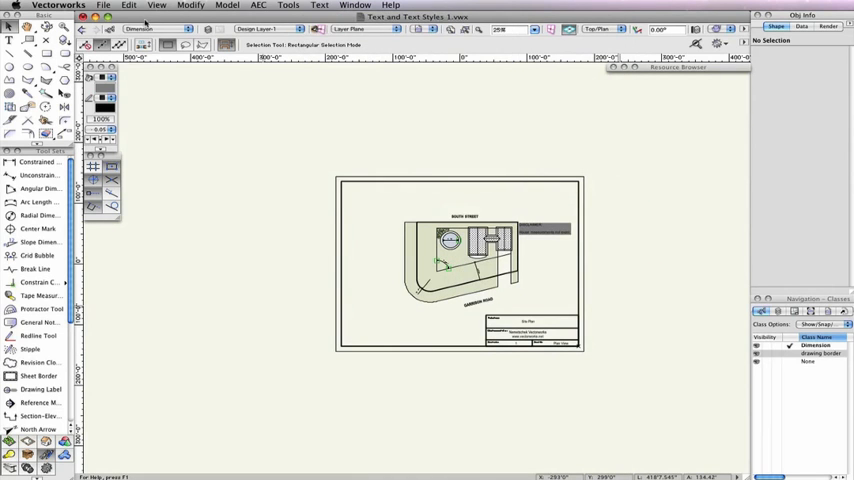
# Open the Vectorworks application menu to reach Quit Vectorworks.
pyautogui.click(58, 6)
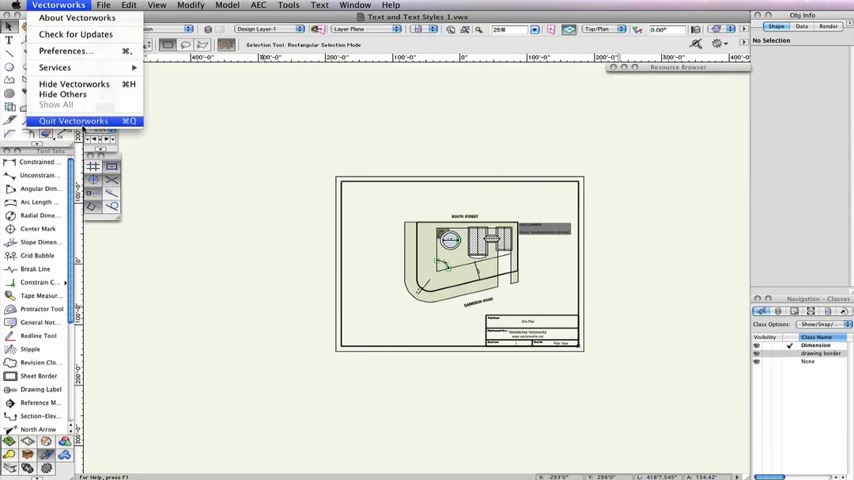